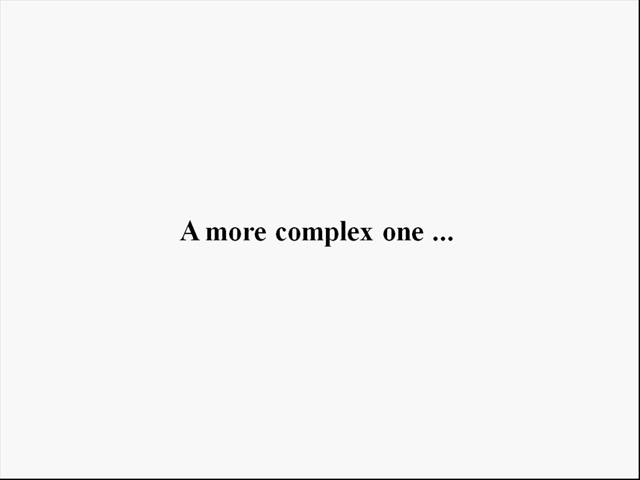
Advance to the slide asking for banks without ATMs in Madrid, showing BANK and ATM tables.
key(Right)
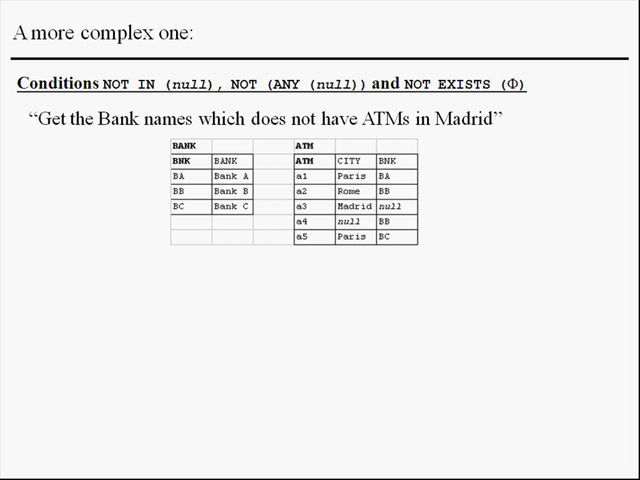